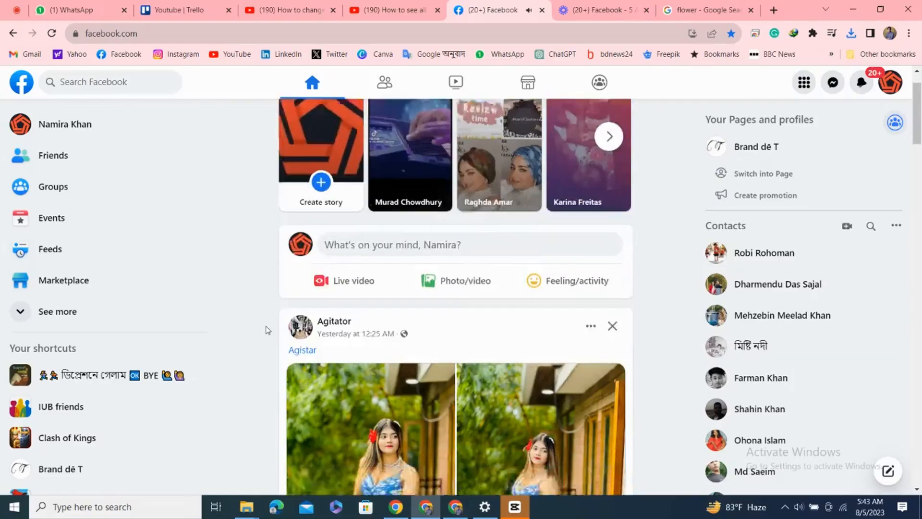
Step: Go to your own profile page and scroll to the Intro section's Add featured button
scroll(down, 3)
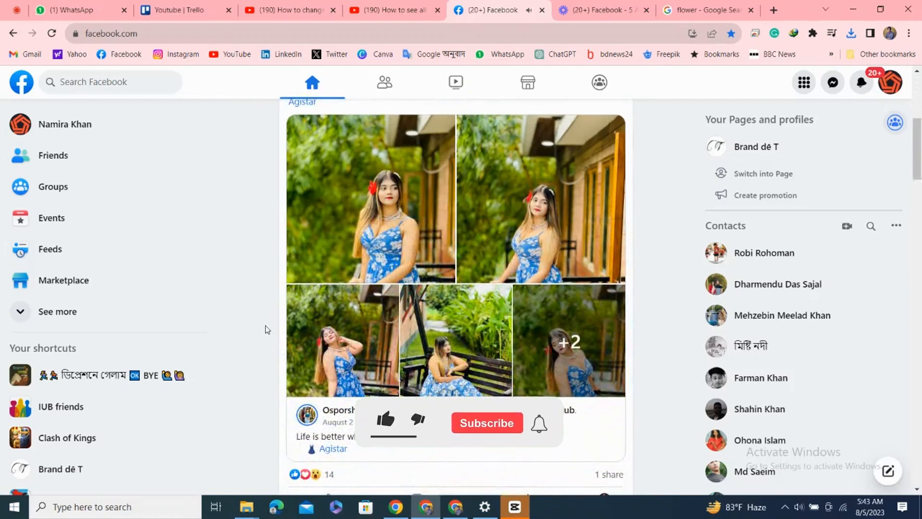
click(385, 420)
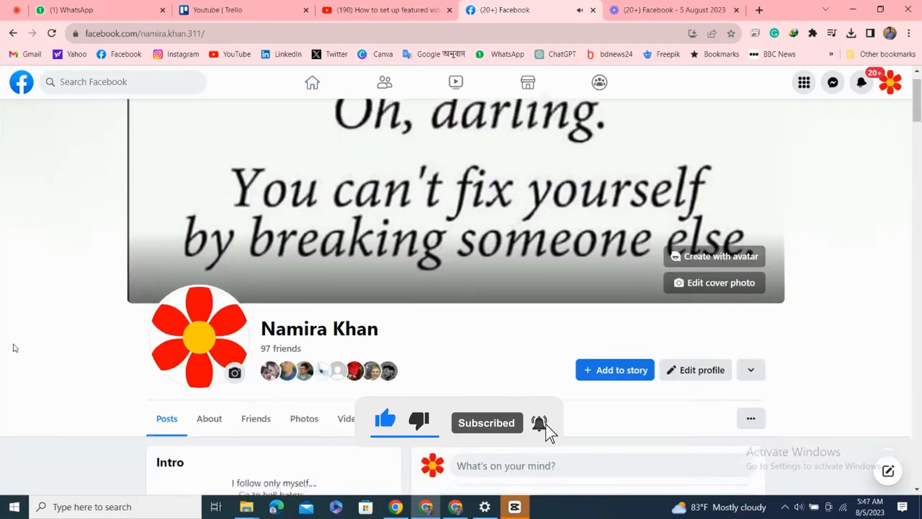
scroll(down, 3)
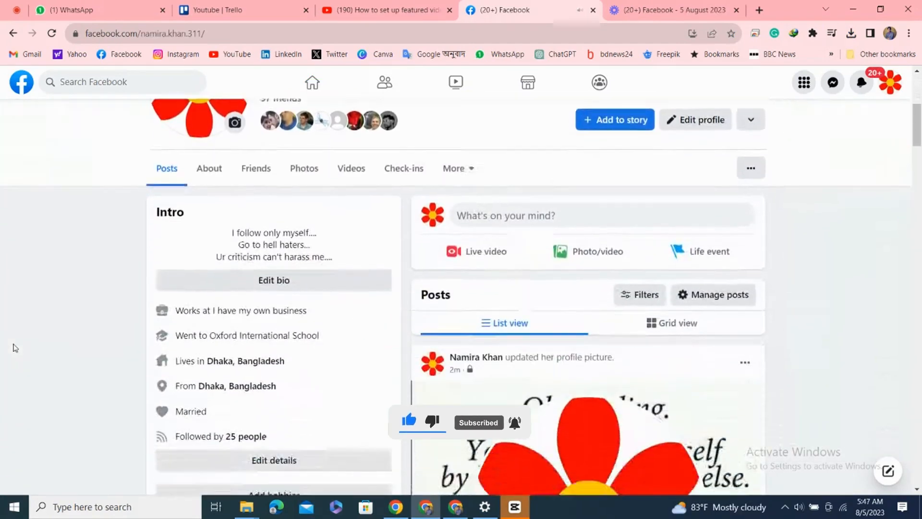
scroll(down, 3)
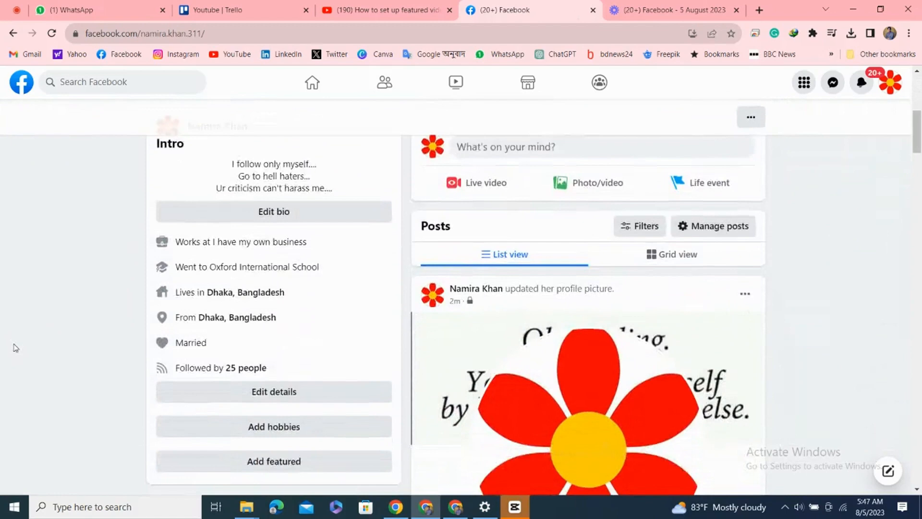
scroll(down, 3)
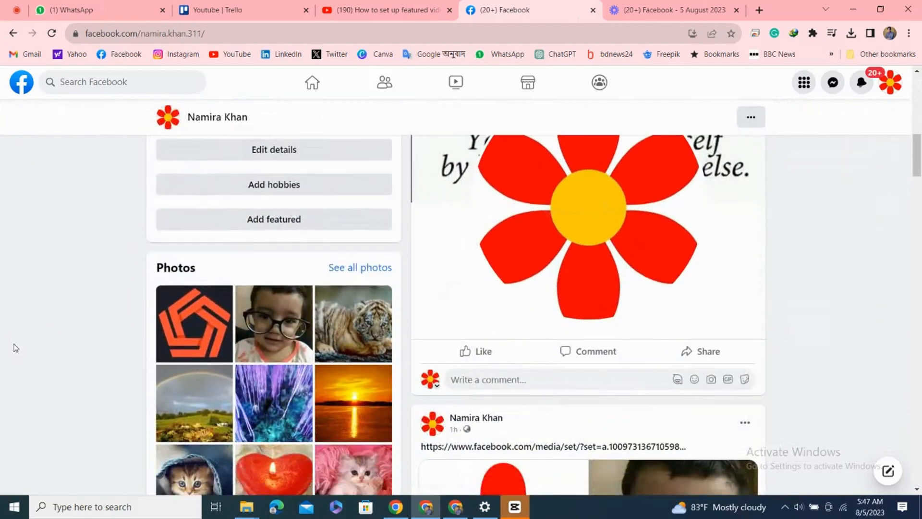
mouse_move(274, 219)
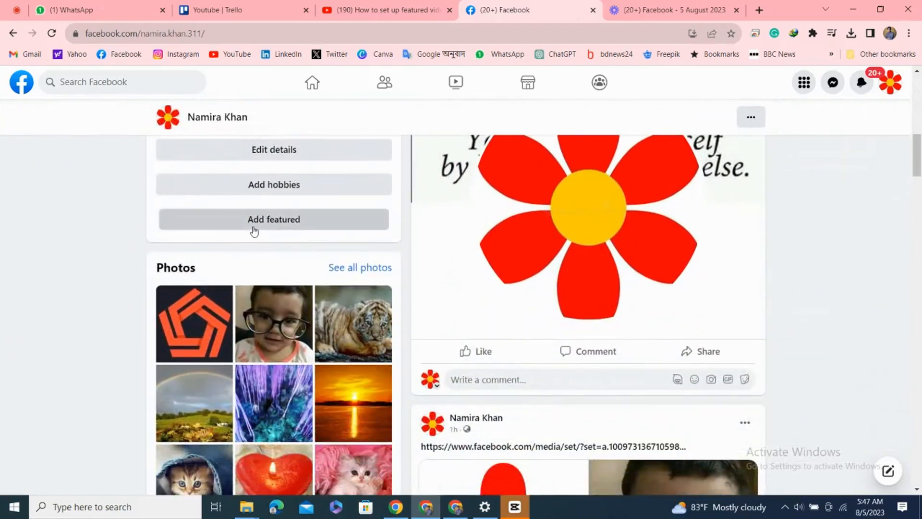
Step: Start a new featured collection and pick the eye close-up photo from Suggested Photos
click(274, 219)
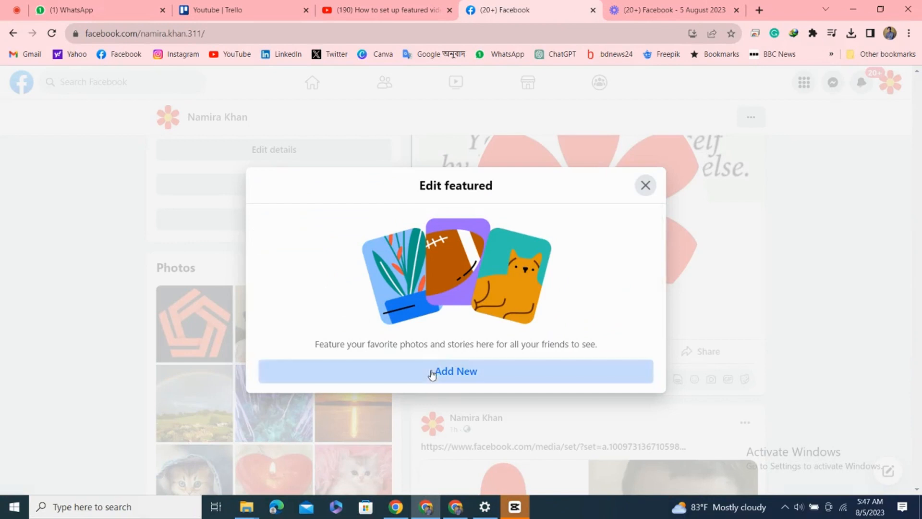
click(456, 371)
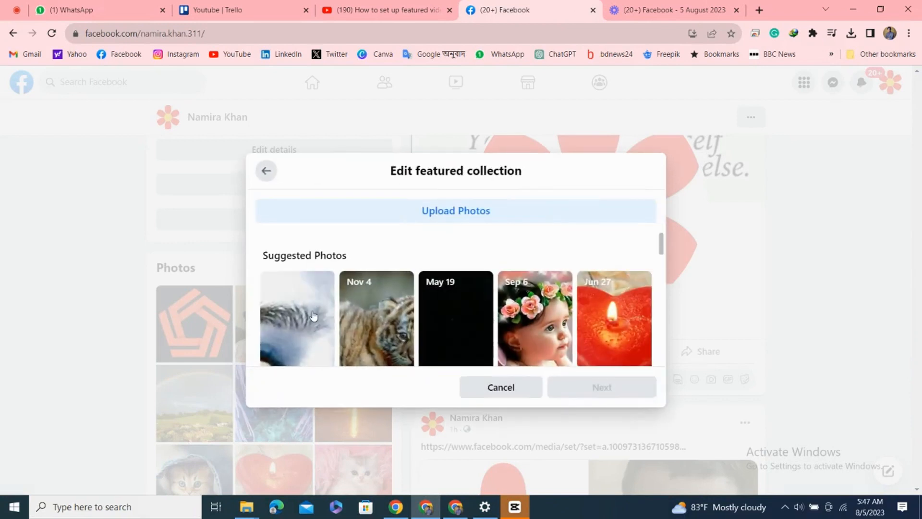
click(296, 317)
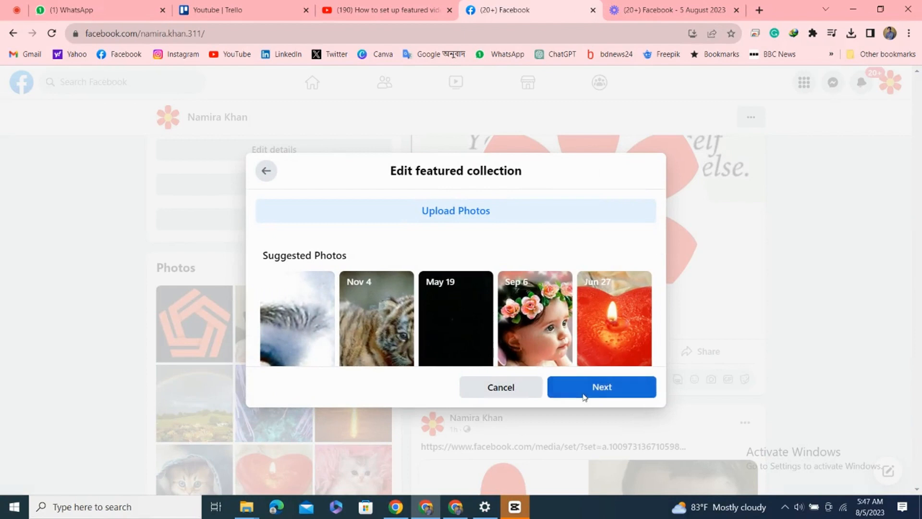
Step: Continue to the cover step and title the collection 'Collection' with the eye photo as cover
click(600, 387)
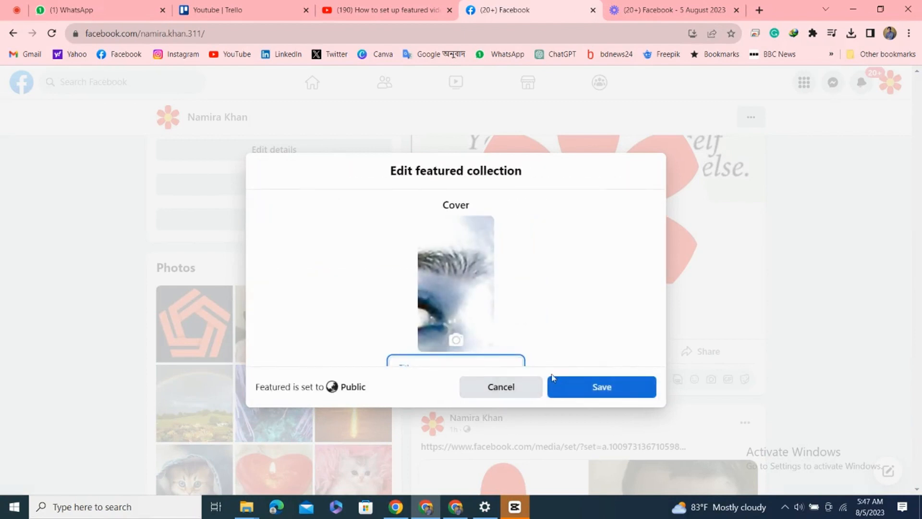
text(Collection)
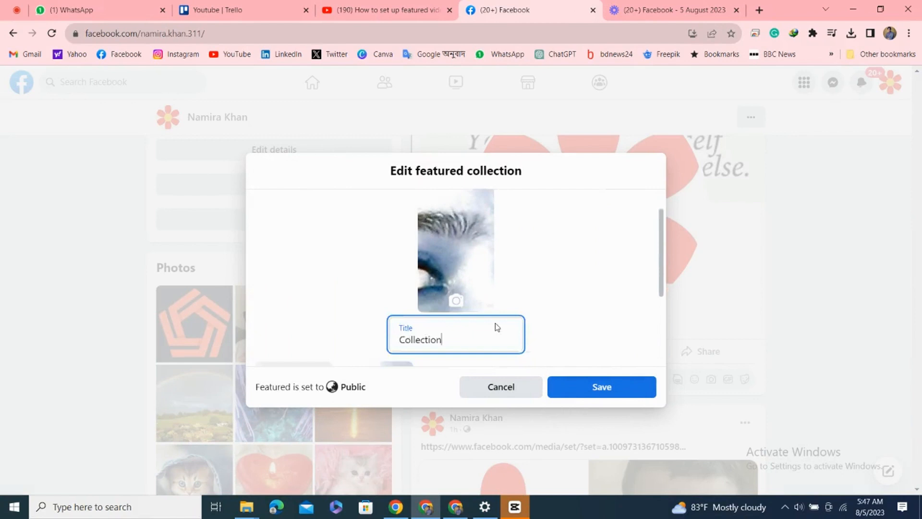
scroll(down, 3)
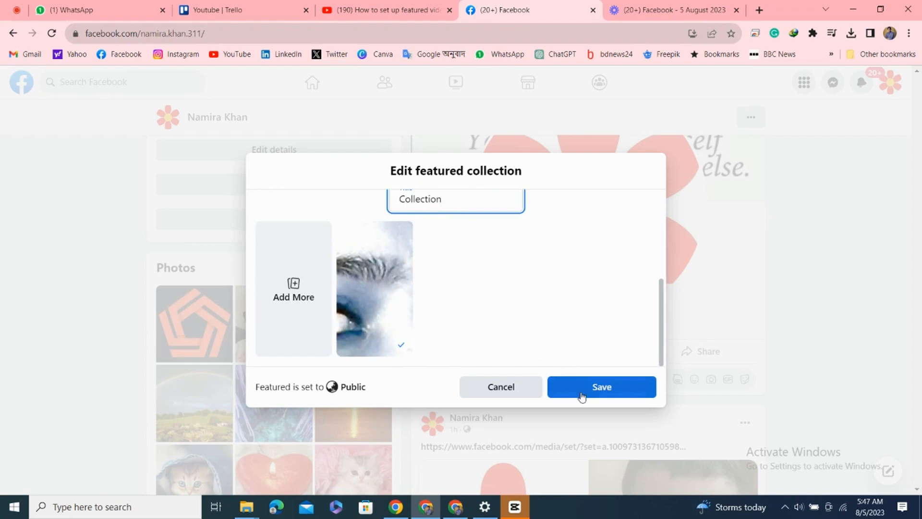
Step: Save the 'Collection' featured collection and close the Edit featured dialog
click(600, 386)
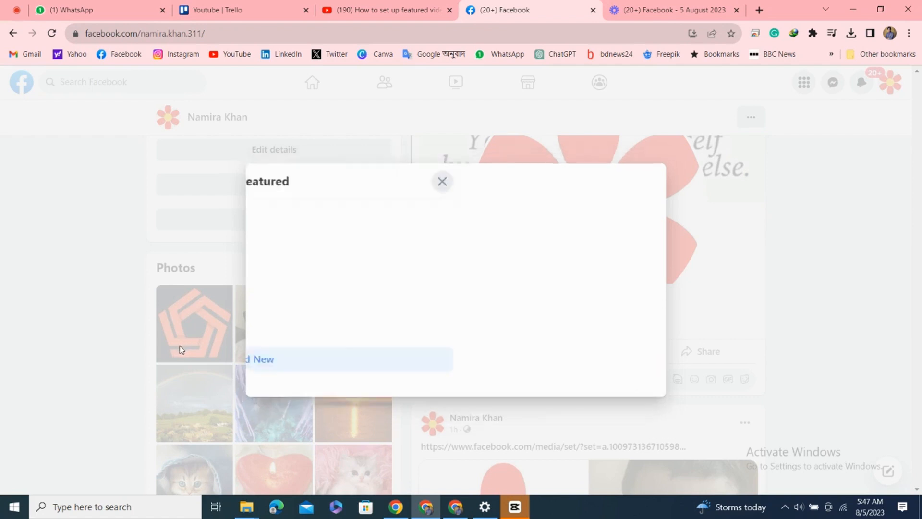
click(442, 181)
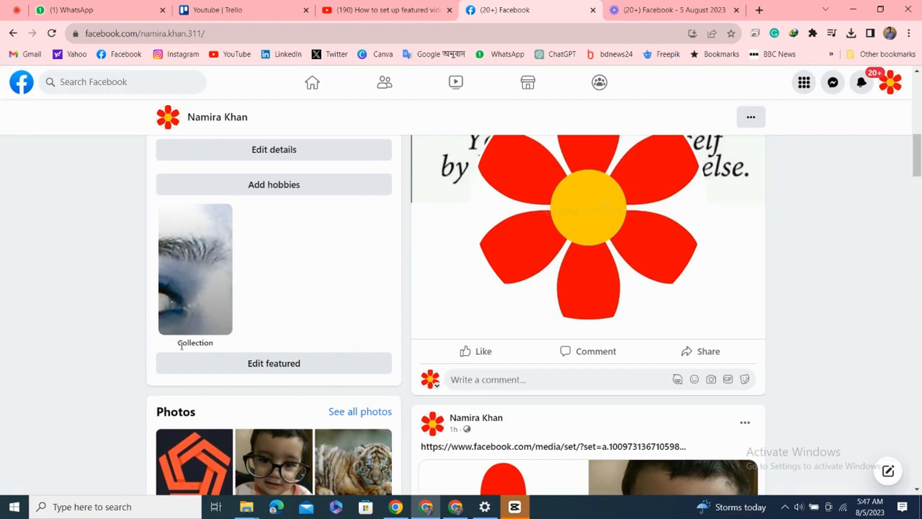
mouse_move(132, 338)
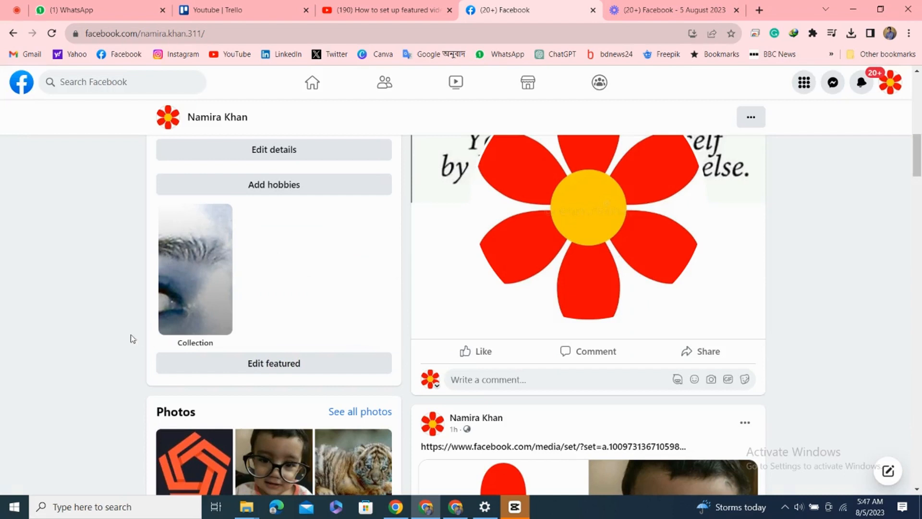